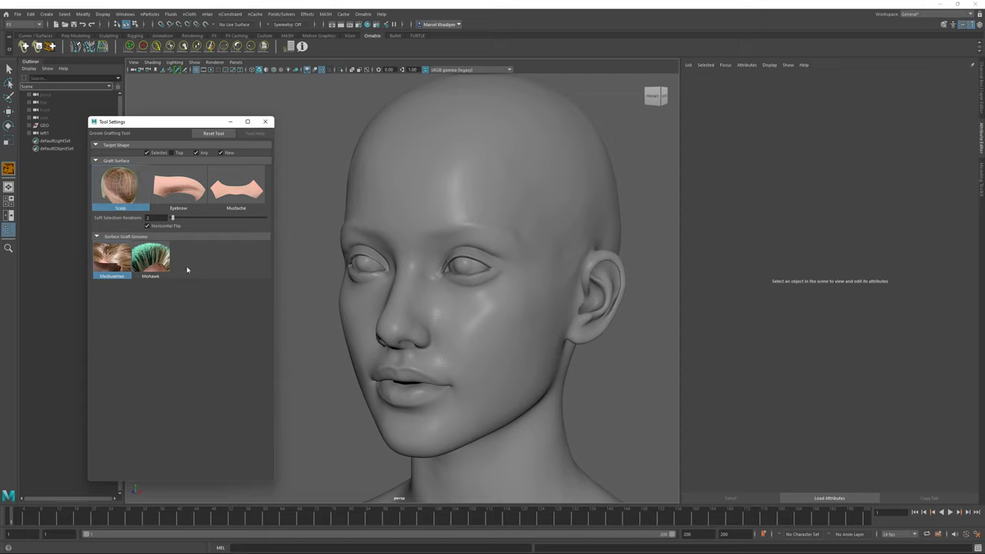
Pick the Eyebrow graft category and its first eyebrow surface preset
left_click(178, 186)
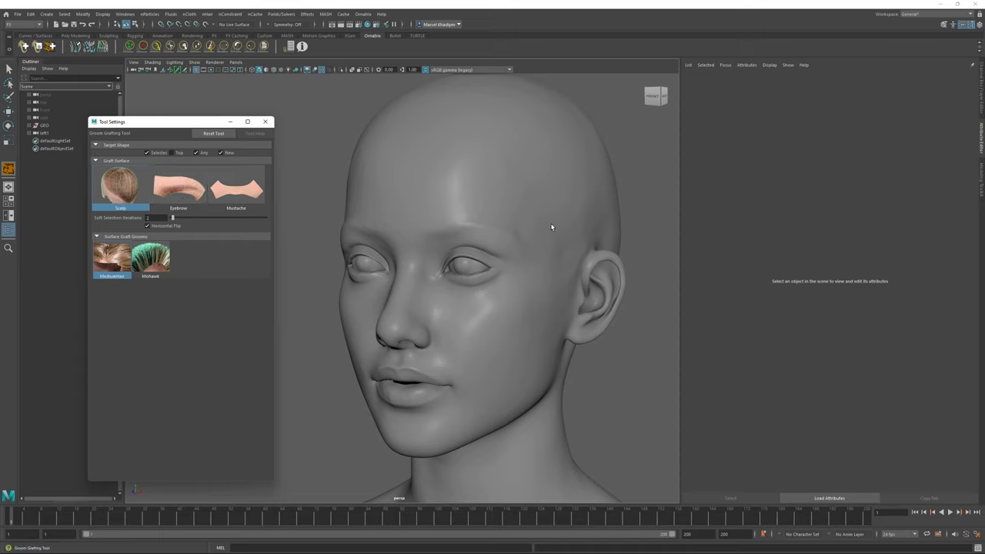
left_click(179, 187)
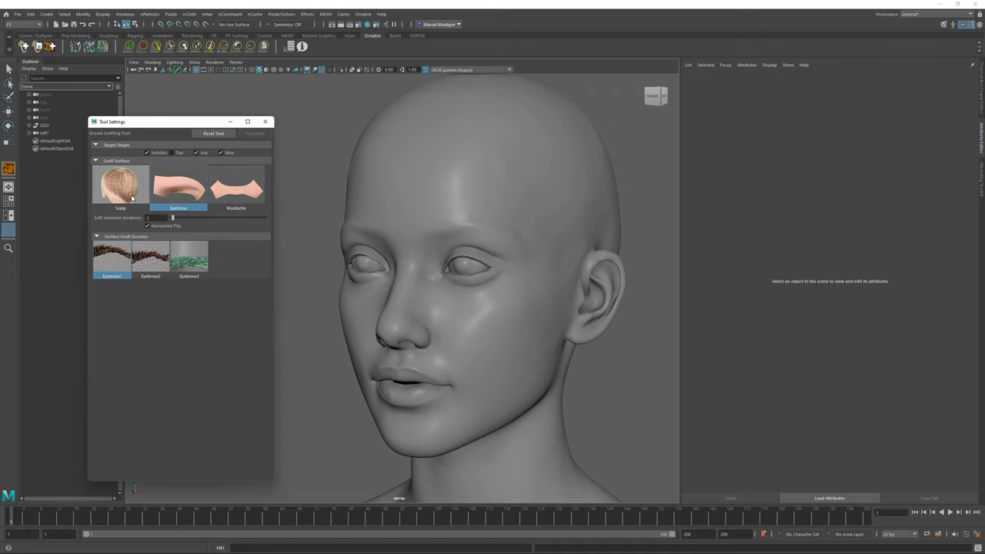
left_click(178, 188)
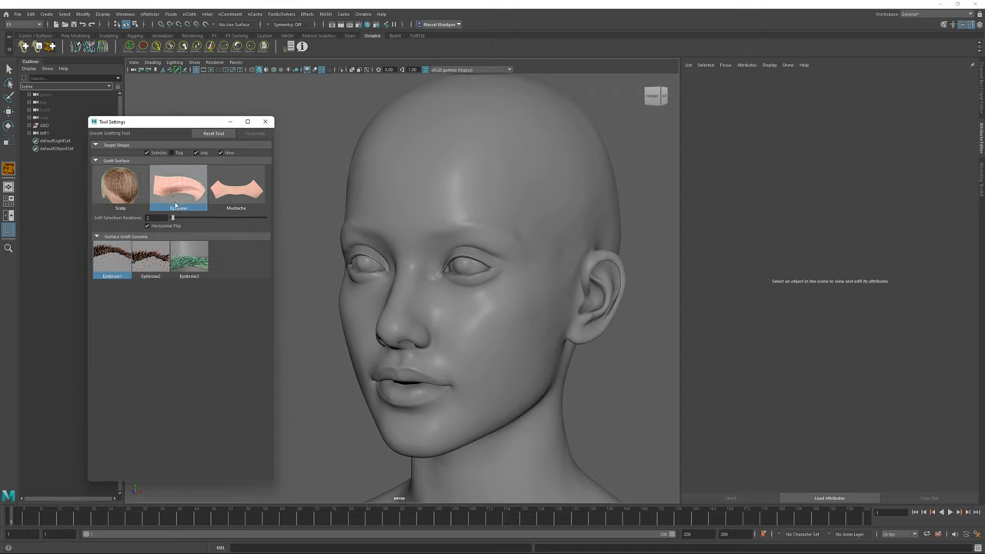
left_click(179, 188)
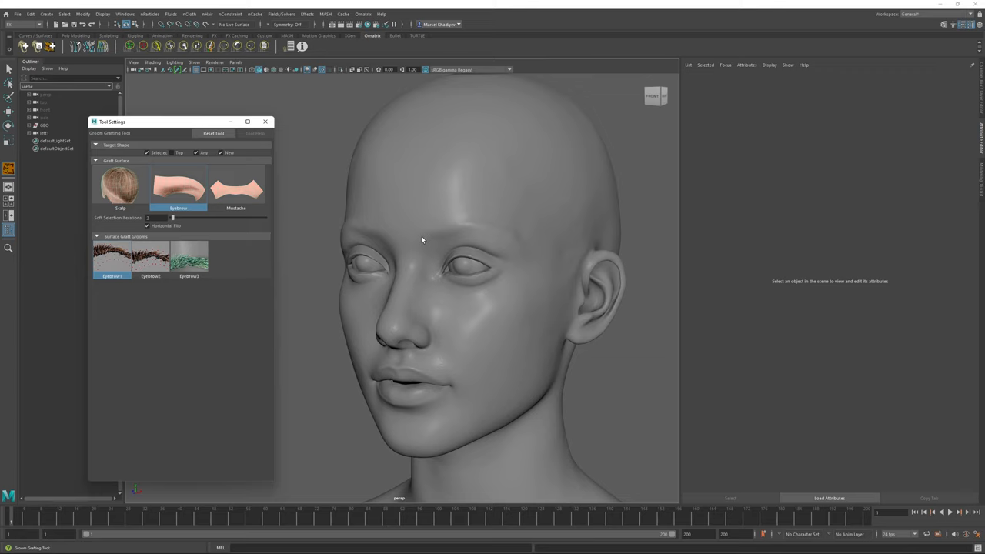
Place the eyebrow graft on the right brow of the head mesh
left_click(469, 231)
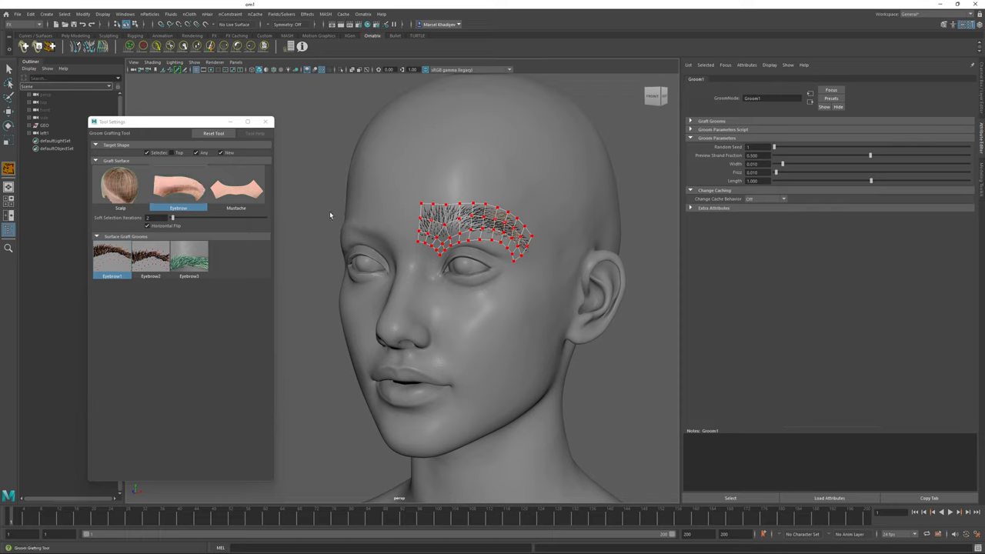
mouse_move(419, 243)
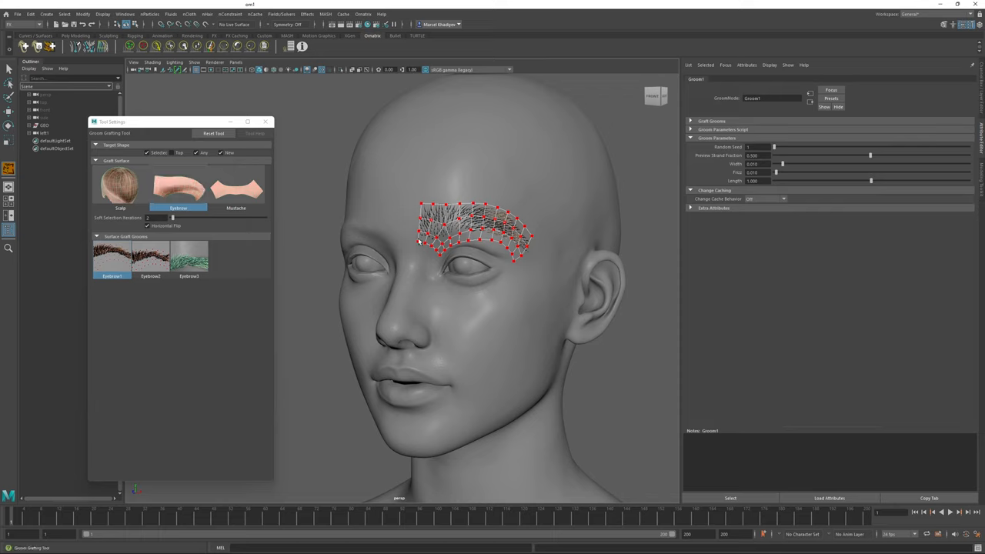
mouse_move(537, 240)
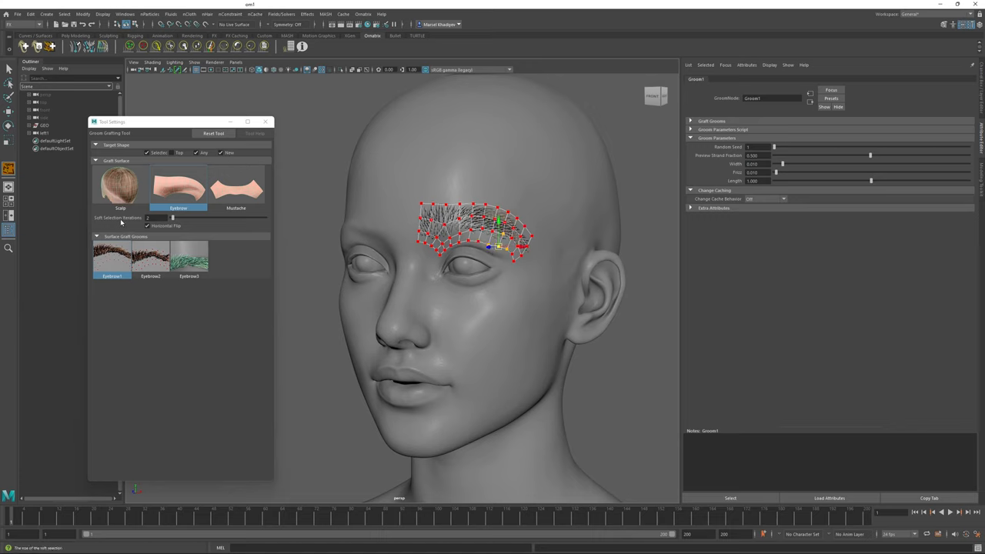
mouse_move(154, 218)
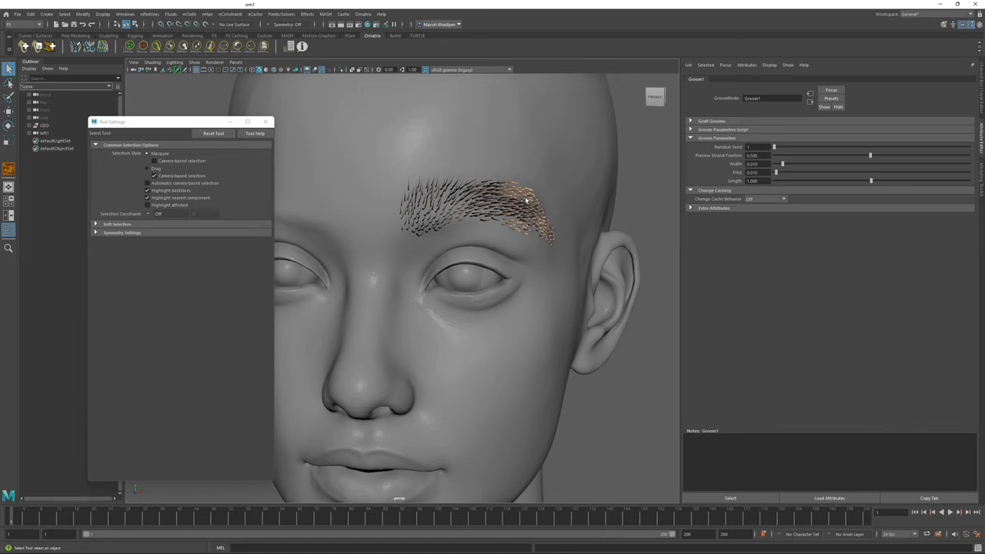
mouse_move(528, 202)
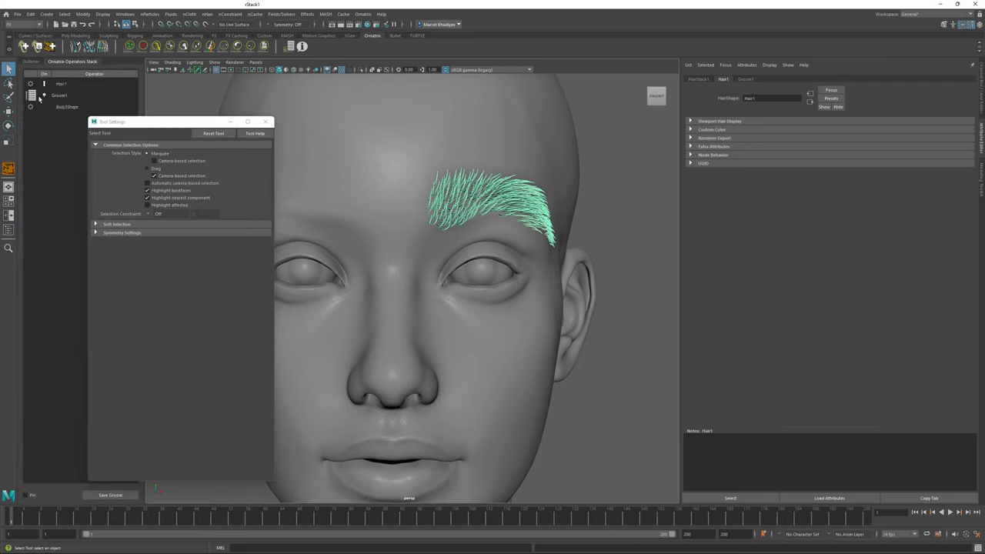
Select the eyebrow hair's Groom node to show its Graft Surfaces style choices
left_click(62, 95)
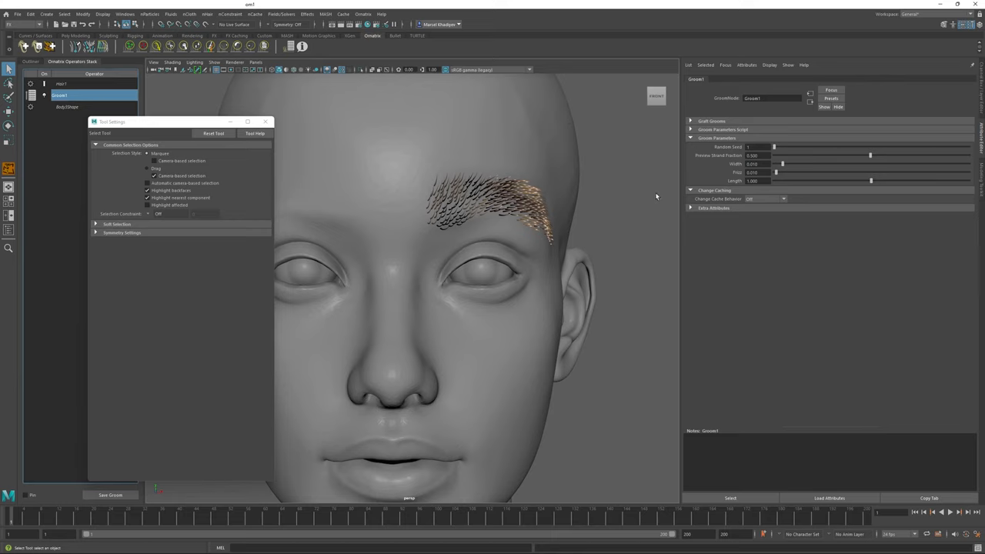
left_click(689, 120)
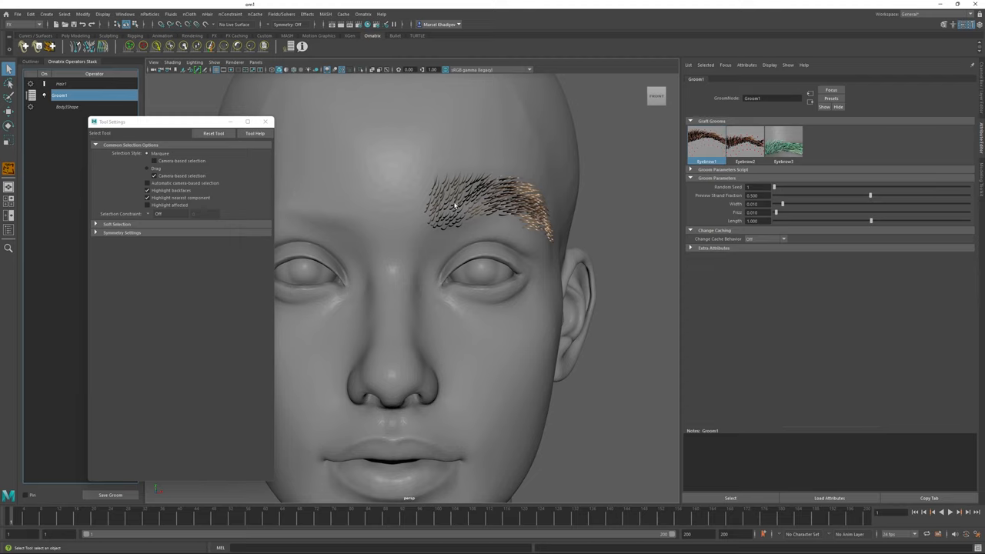
left_click(706, 142)
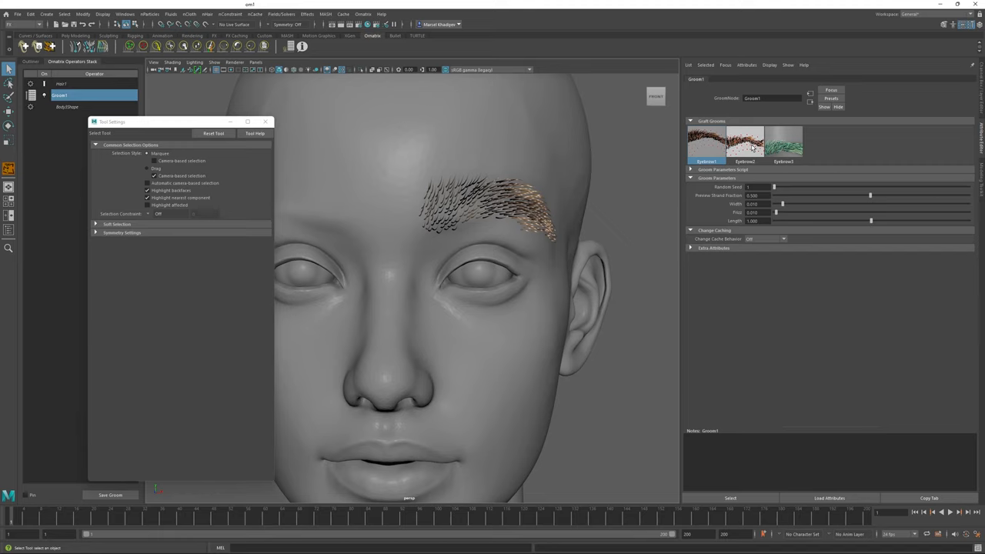
left_click(745, 142)
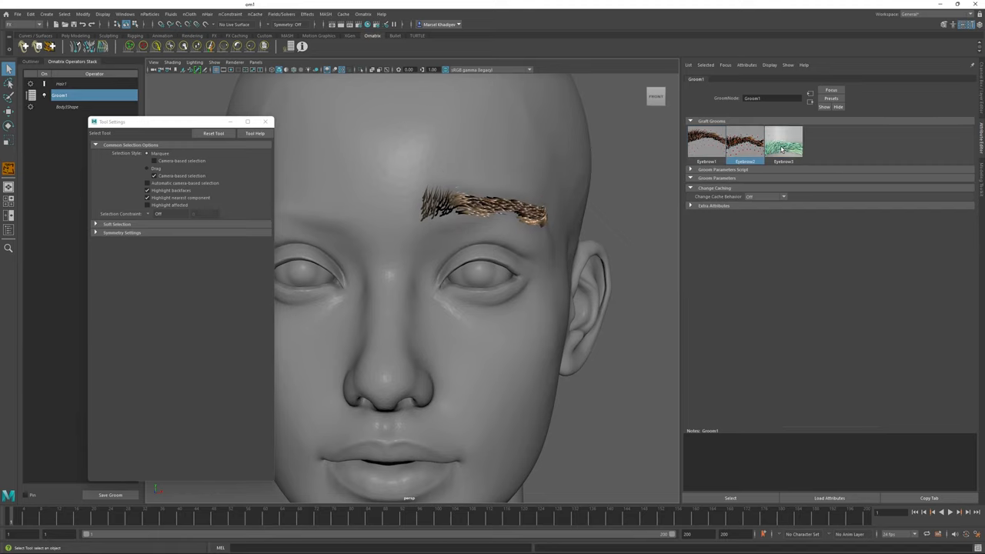
left_click(784, 145)
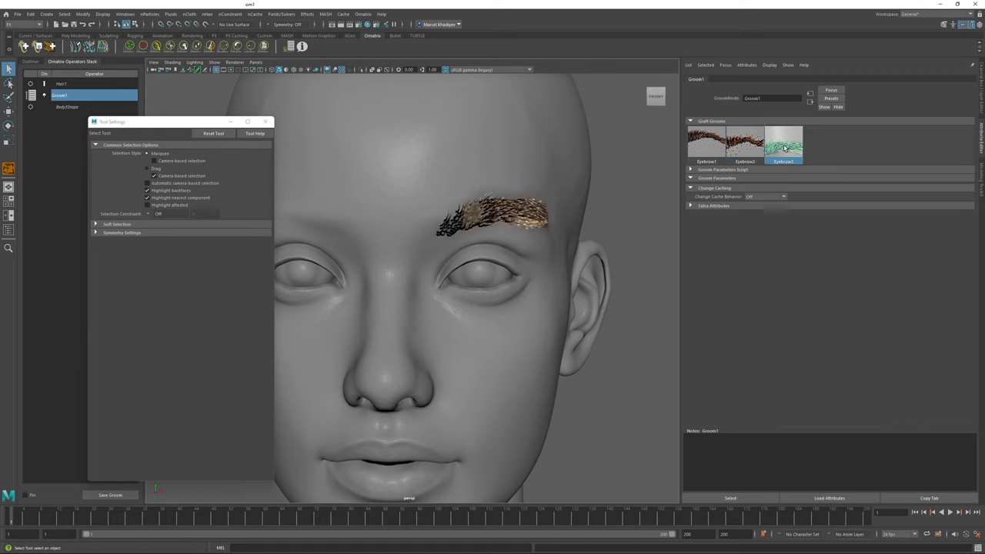
left_click(745, 145)
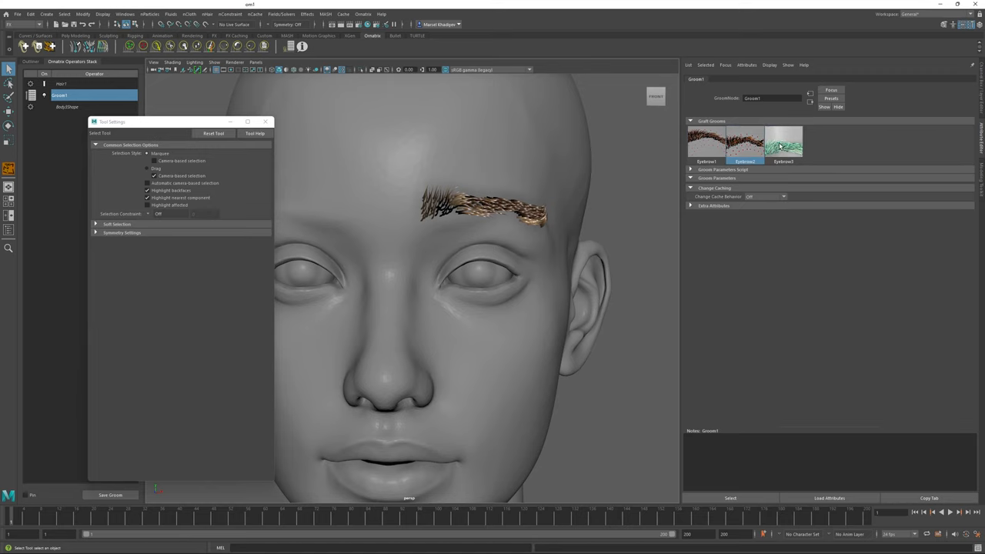
left_click(704, 141)
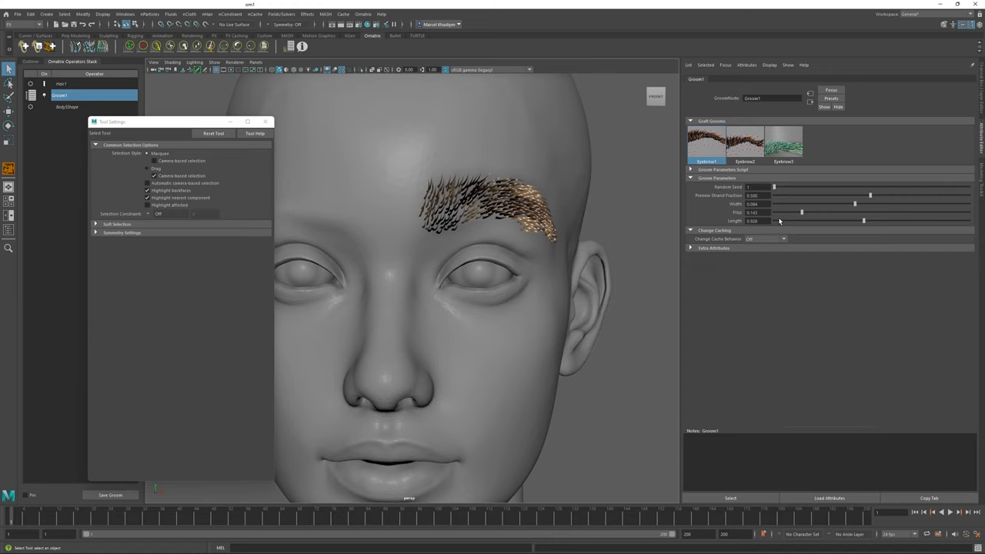
mouse_move(637, 234)
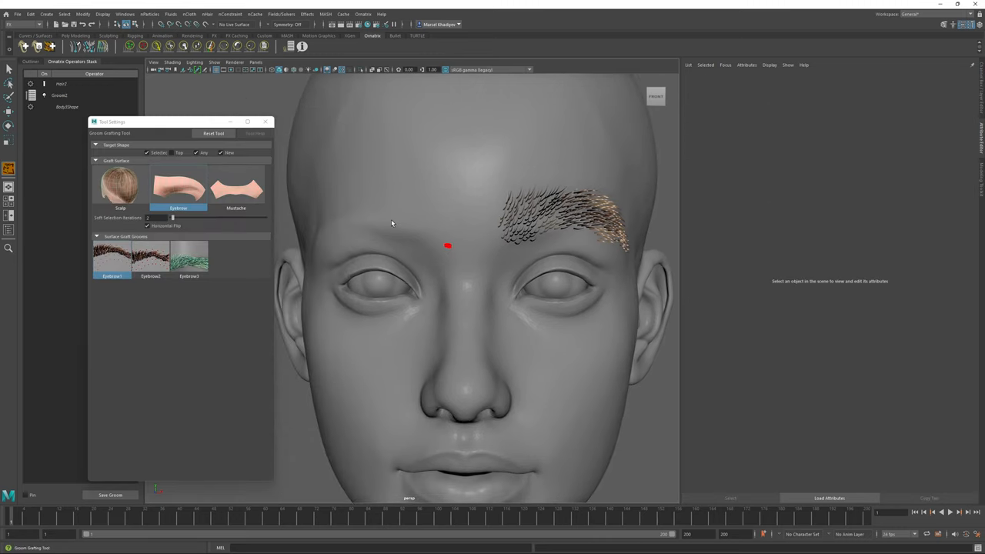
Place an eyebrow graft on the left brow and select its Groom node
left_click(448, 246)
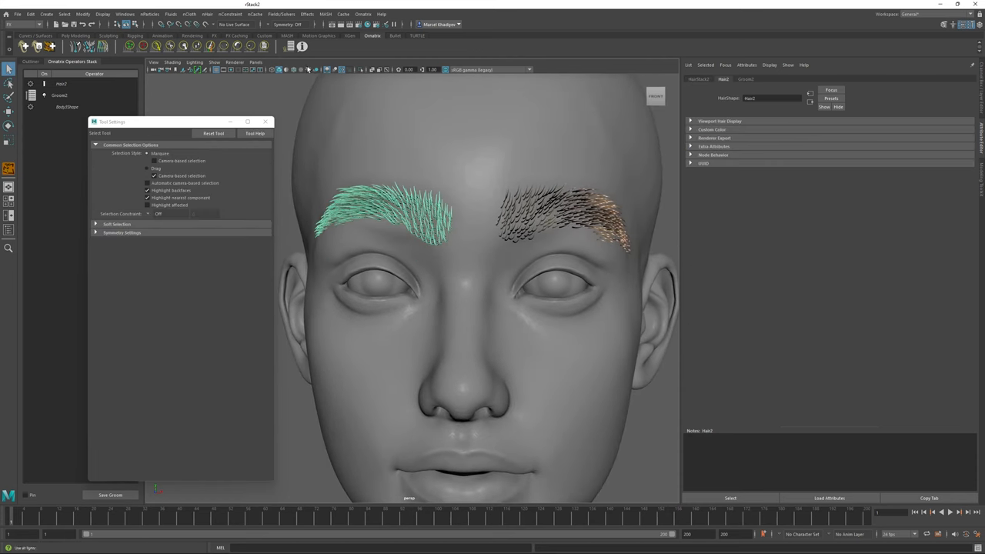
left_click(61, 95)
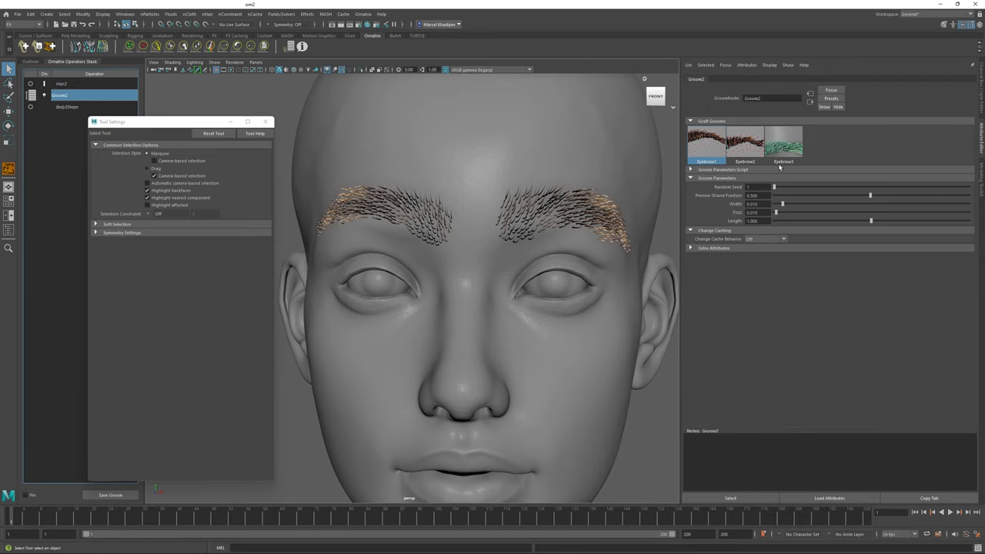
left_click(781, 144)
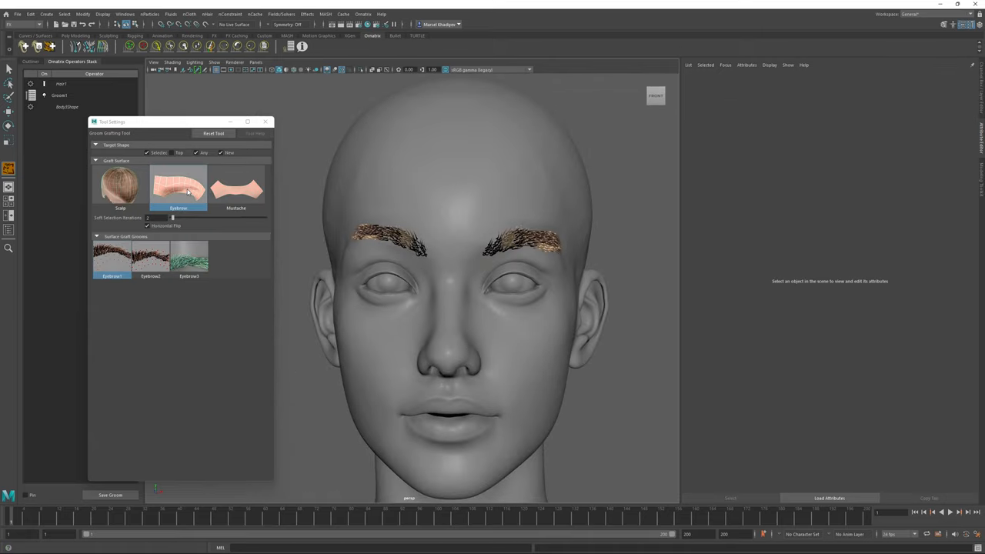
left_click(179, 185)
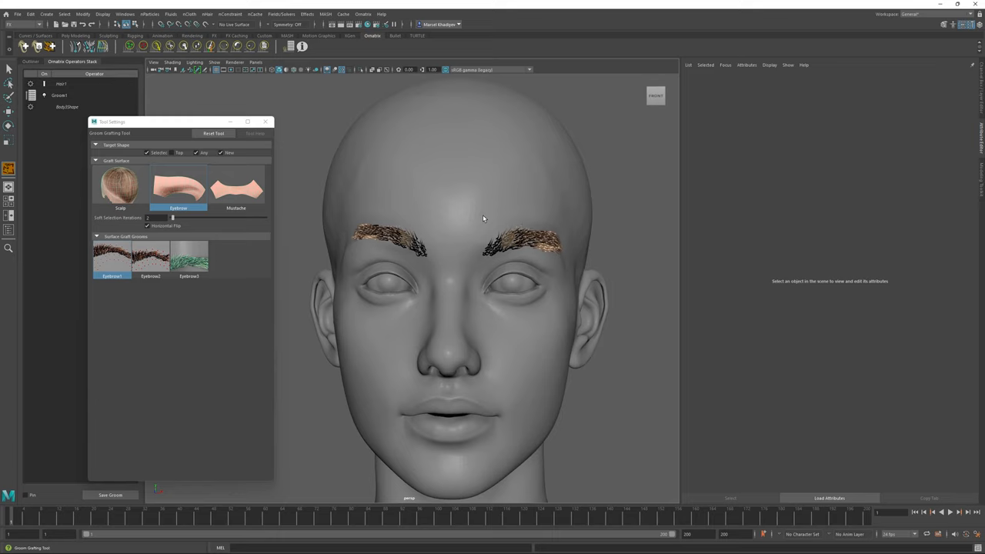
Choose the Mustache graft category and position it over the upper lip
left_click(235, 186)
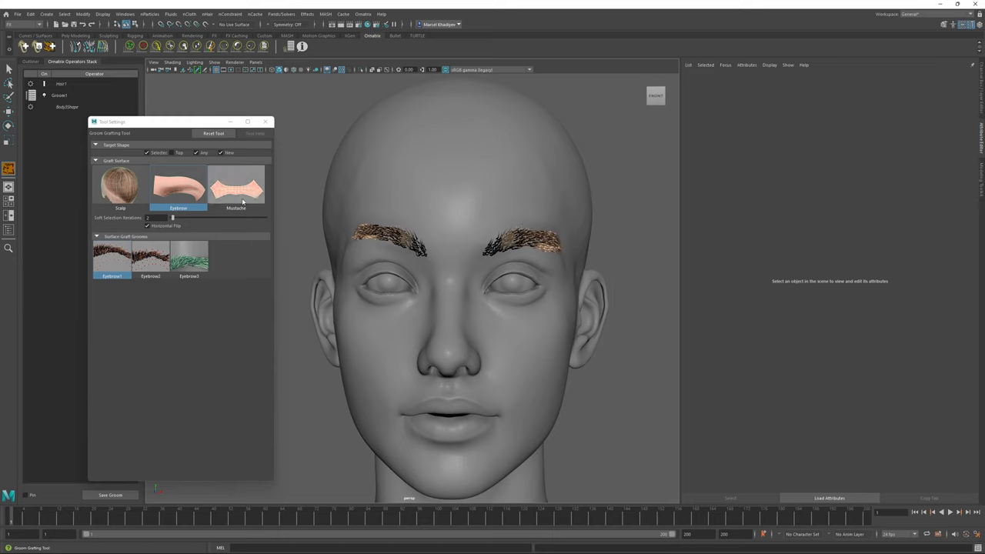
left_click(237, 187)
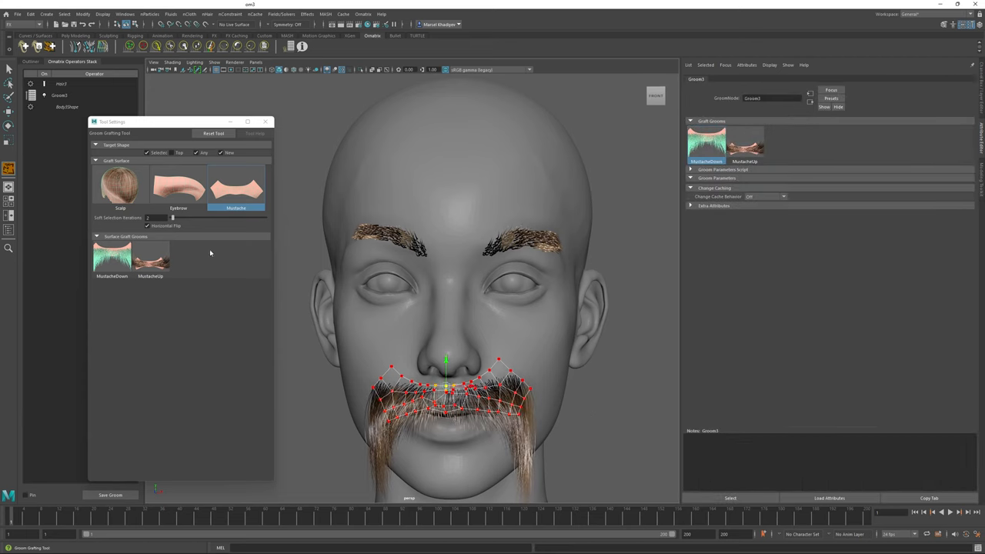
left_click_drag(172, 219, 150, 218)
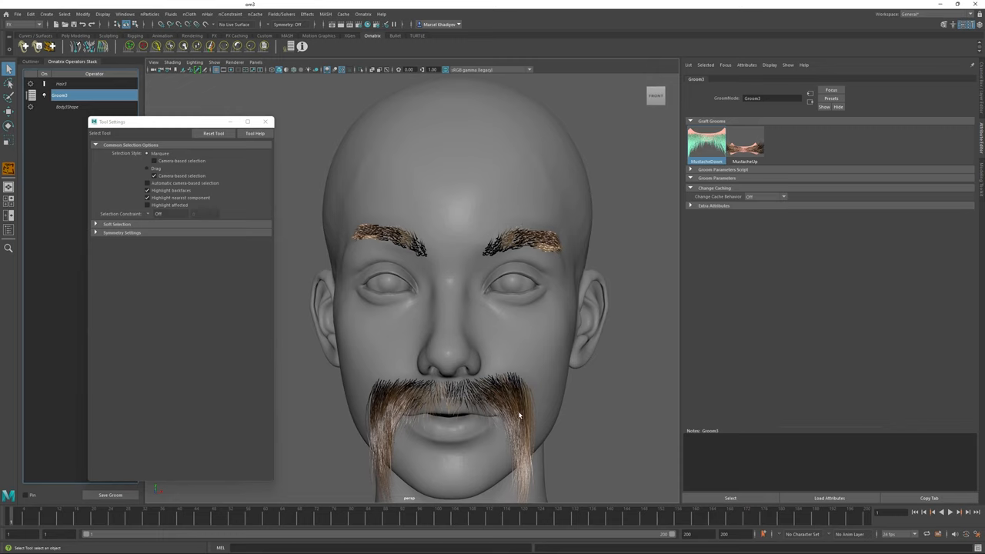
mouse_move(717, 104)
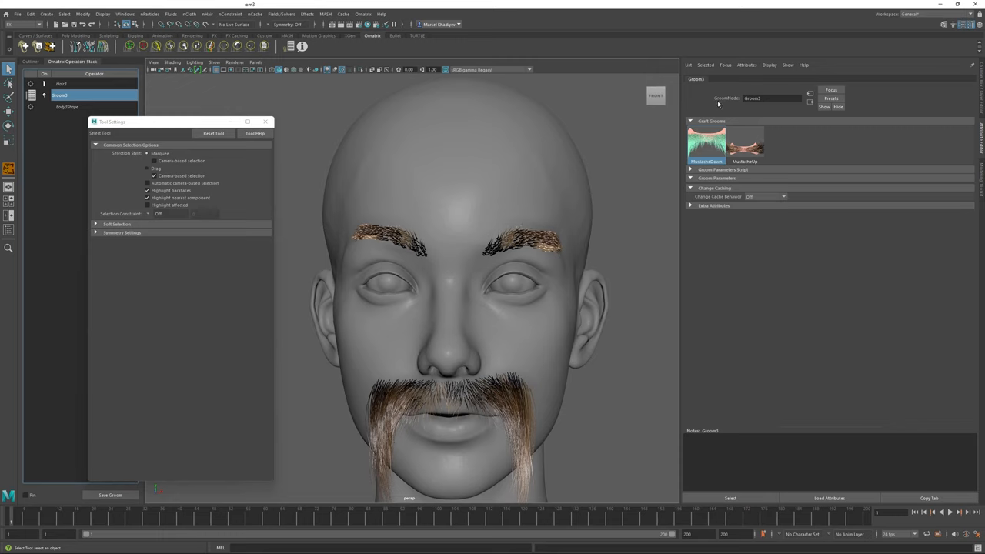
Switch to the second, shorter curled mustache preset and tweak its Groom Parameters sliders
left_click(745, 145)
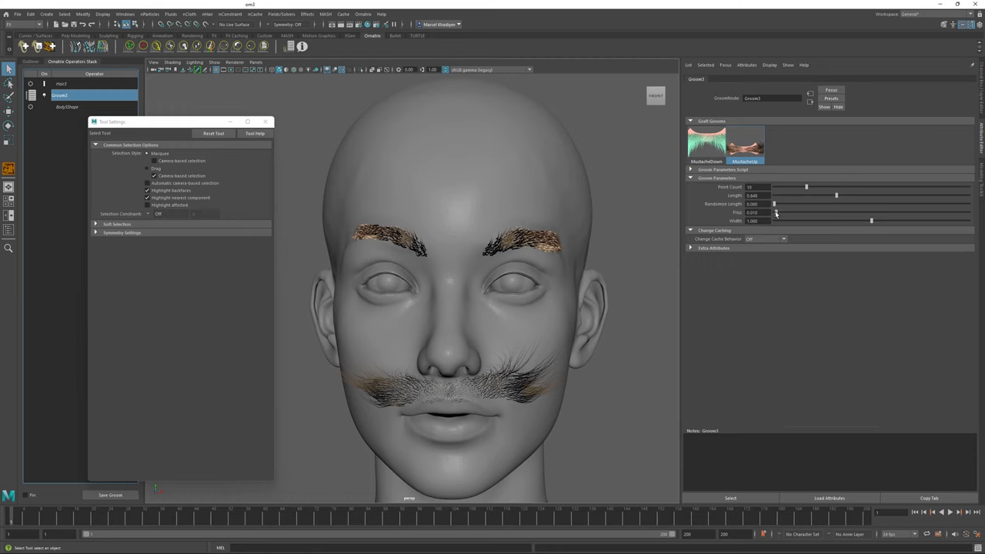
left_click_drag(776, 212, 917, 212)
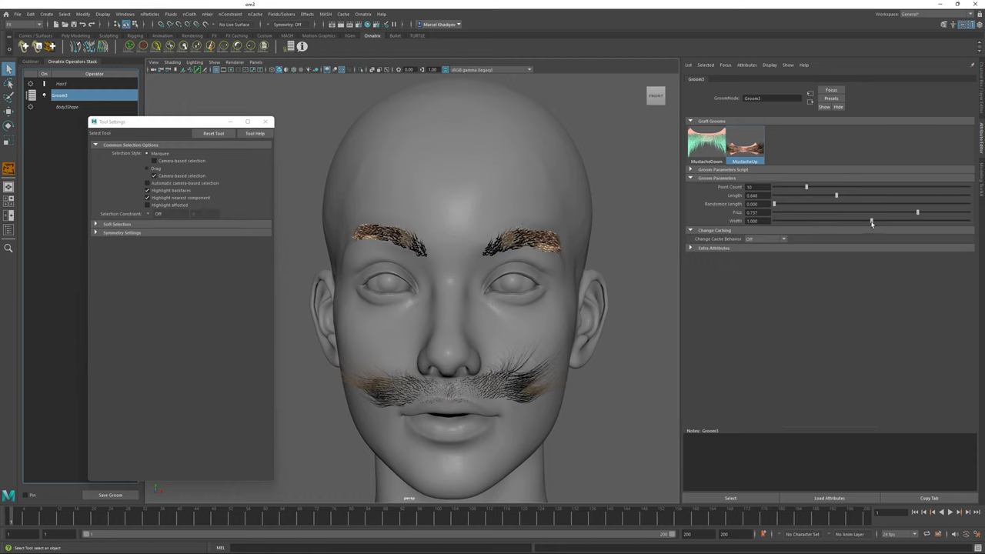
left_click_drag(917, 222, 782, 221)
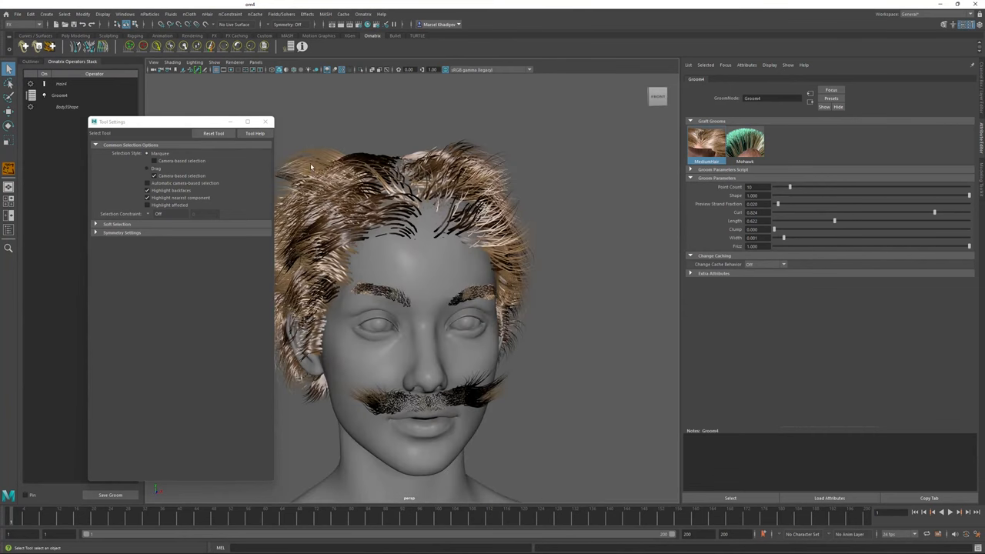
mouse_move(322, 166)
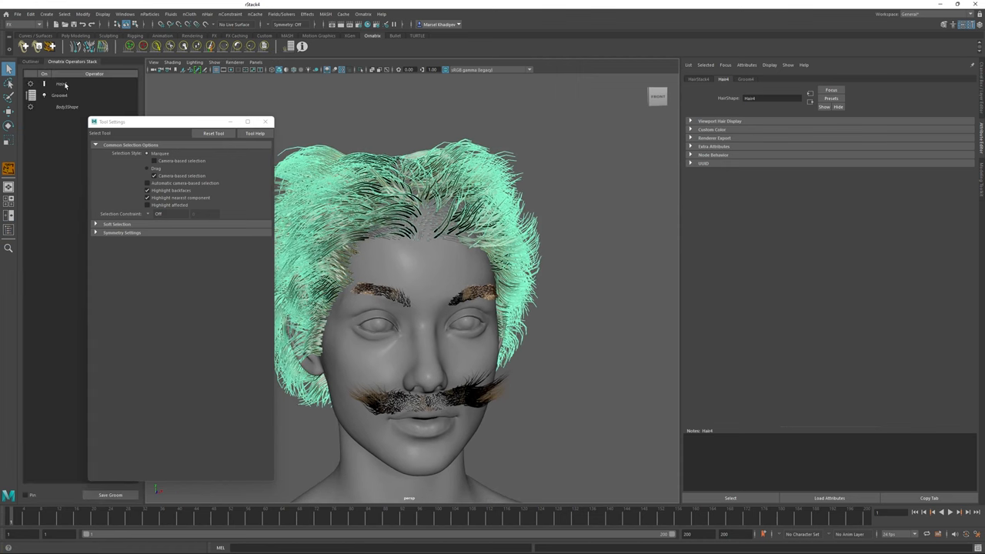
Raise the Frizz operator's Amount on the scalp hair for a messier look
left_click(364, 13)
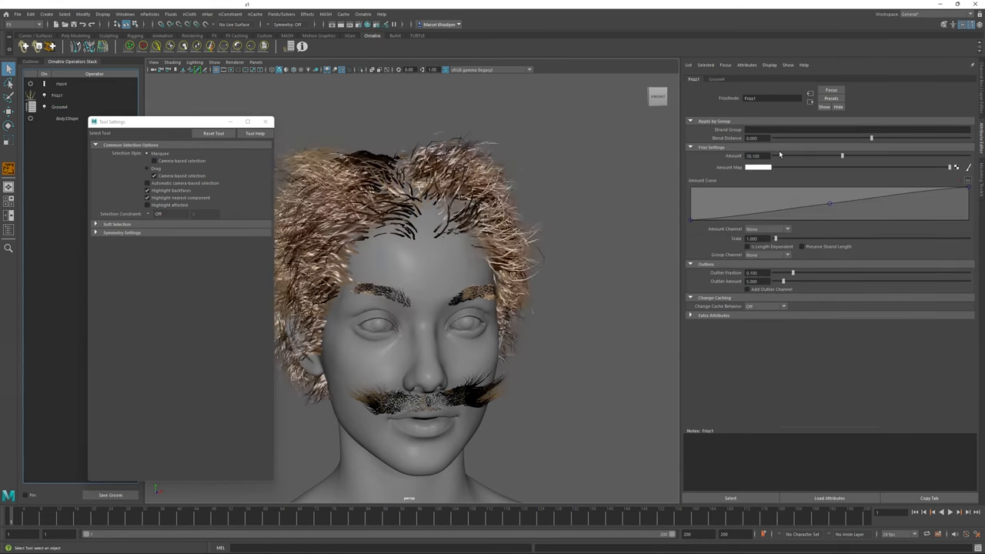
left_click_drag(842, 155, 781, 155)
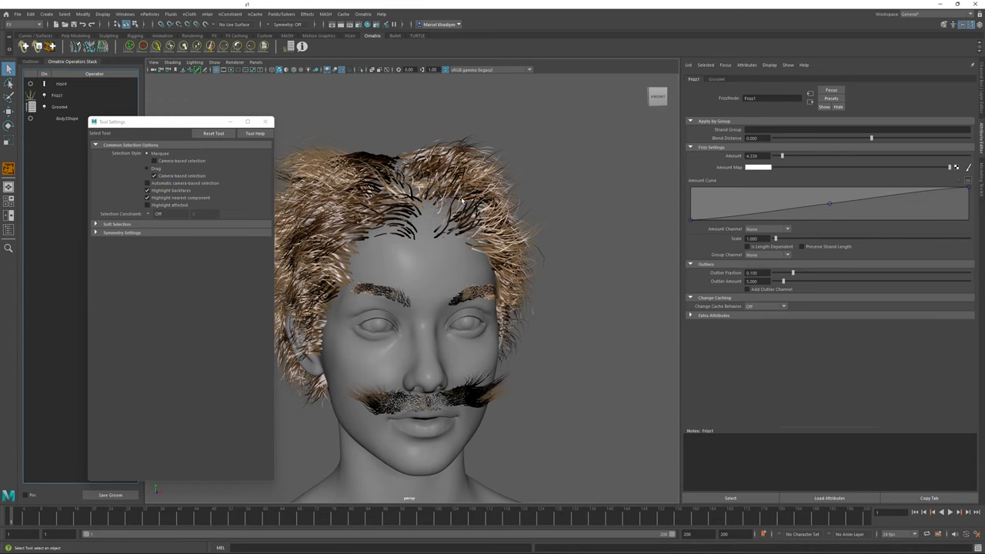